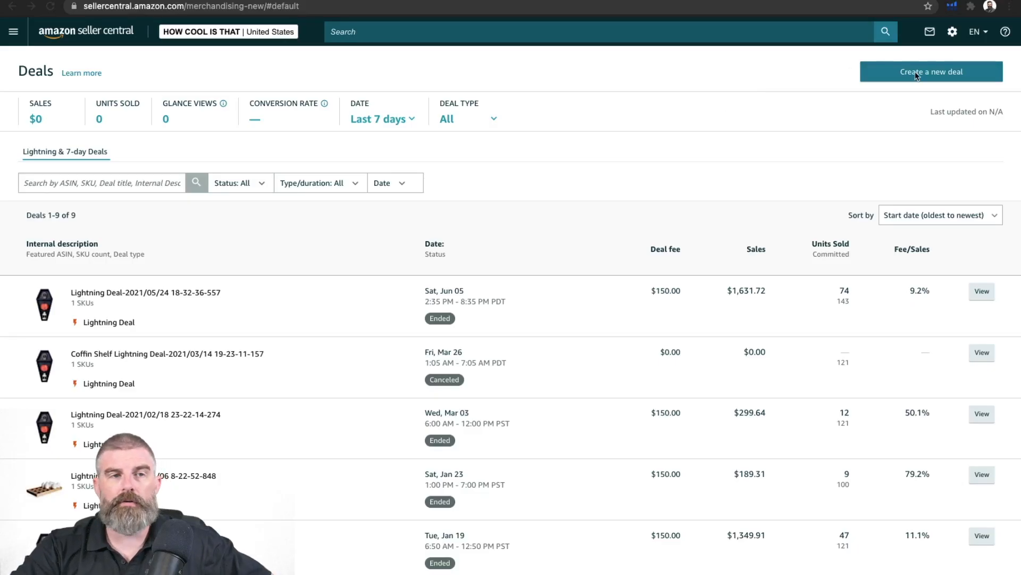
{"action": "mouse_move", "coordinate": [782, 112]}
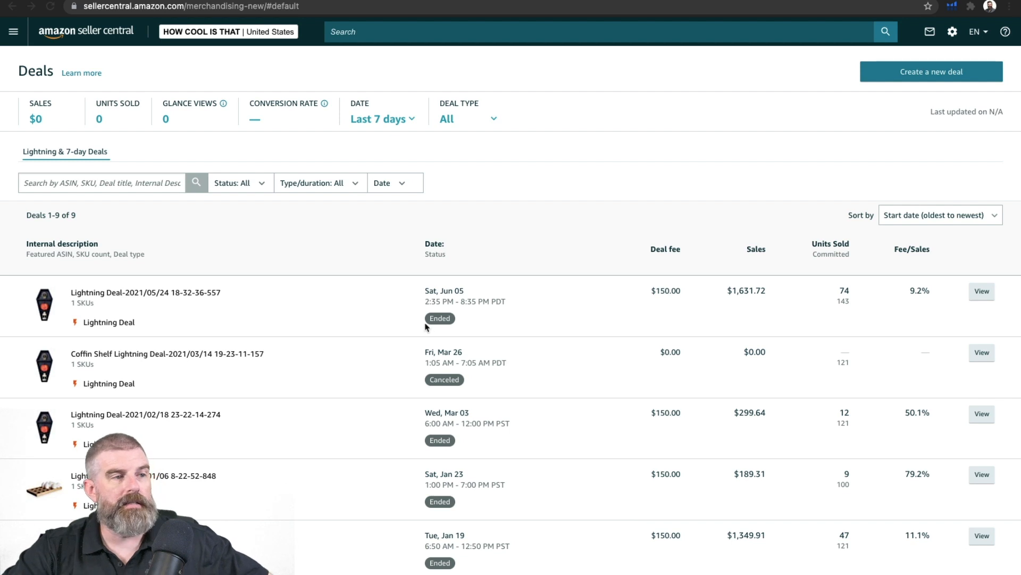
{"action": "mouse_move", "coordinate": [779, 150]}
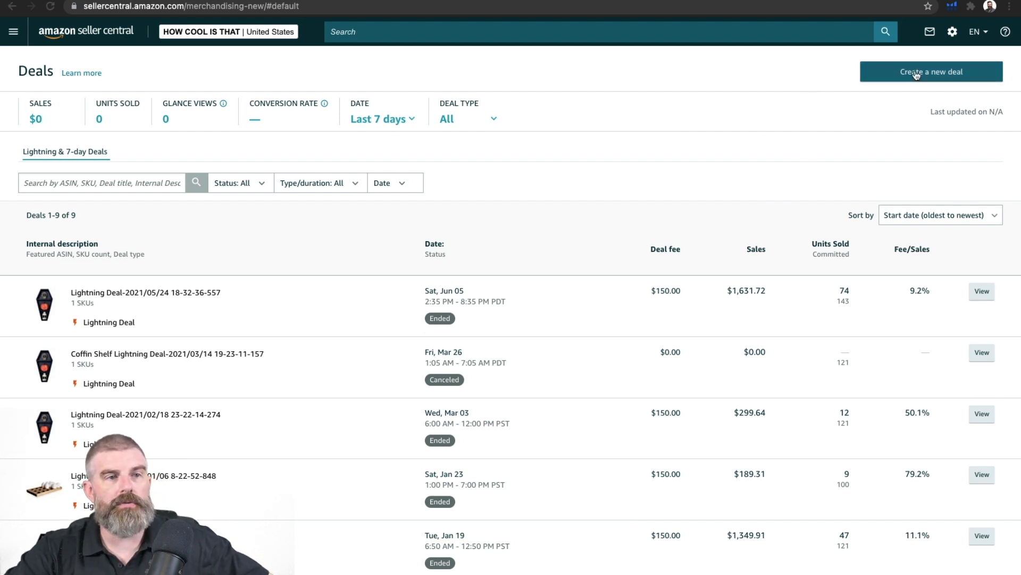
Start a new deal and view the products eligible for deals.
{"action": "left_click", "coordinate": [931, 72]}
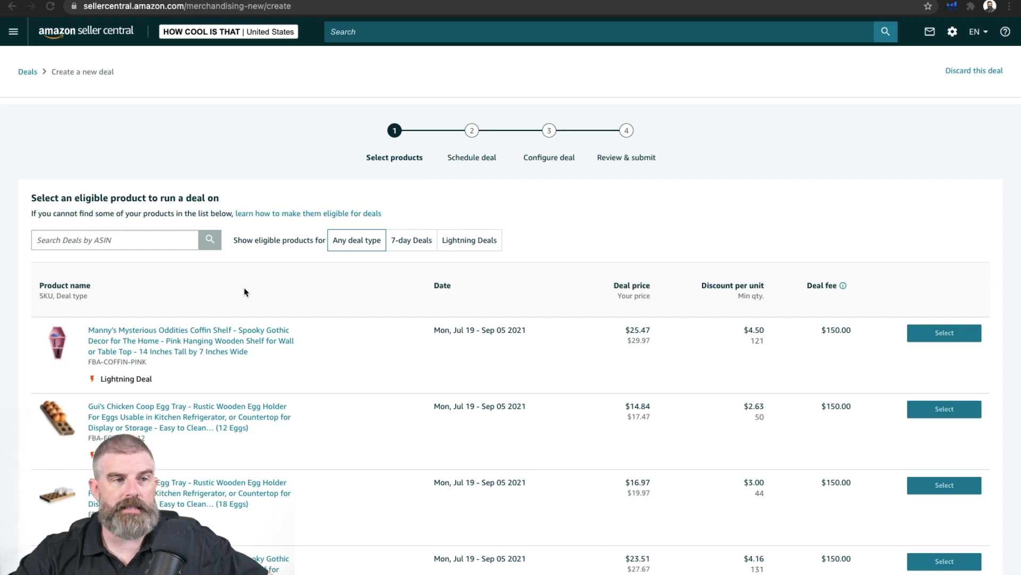
{"action": "mouse_move", "coordinate": [307, 275]}
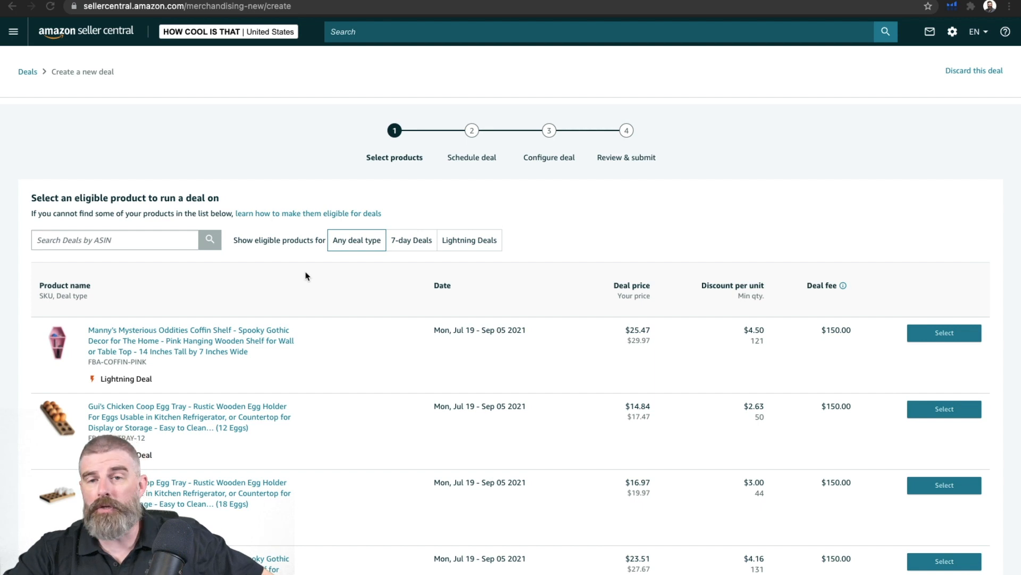
{"action": "left_click", "coordinate": [114, 240]}
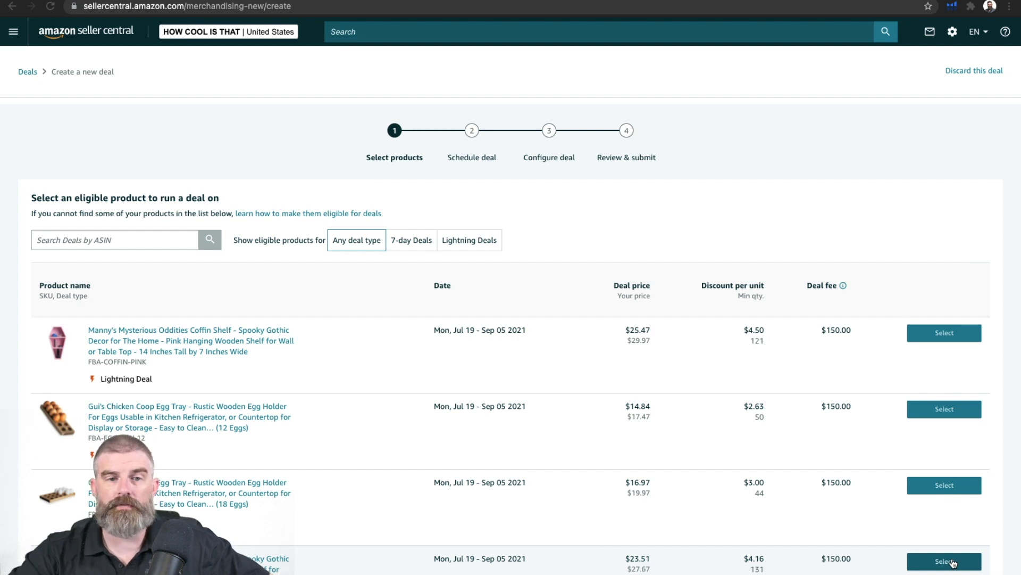
Select the fourth product, the $23.51 coffin shelf, for the Lightning Deal.
{"action": "left_click", "coordinate": [946, 560]}
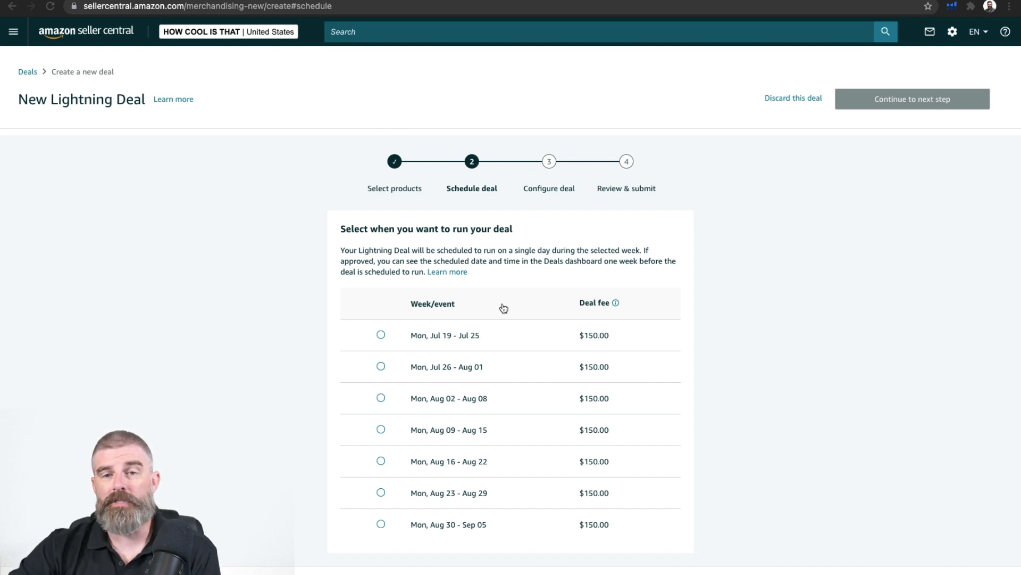
{"action": "mouse_move", "coordinate": [496, 308]}
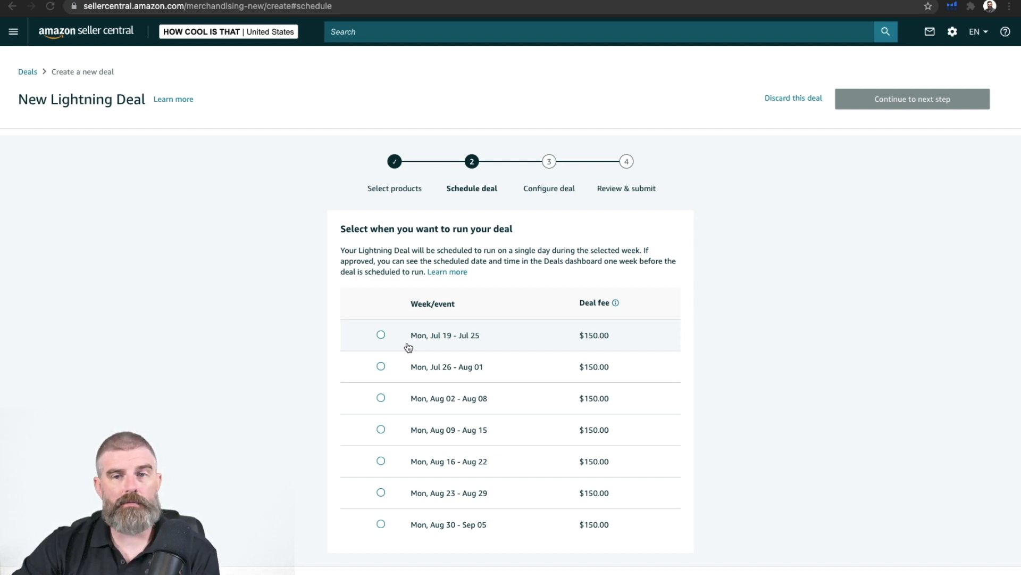
{"action": "mouse_move", "coordinate": [617, 548]}
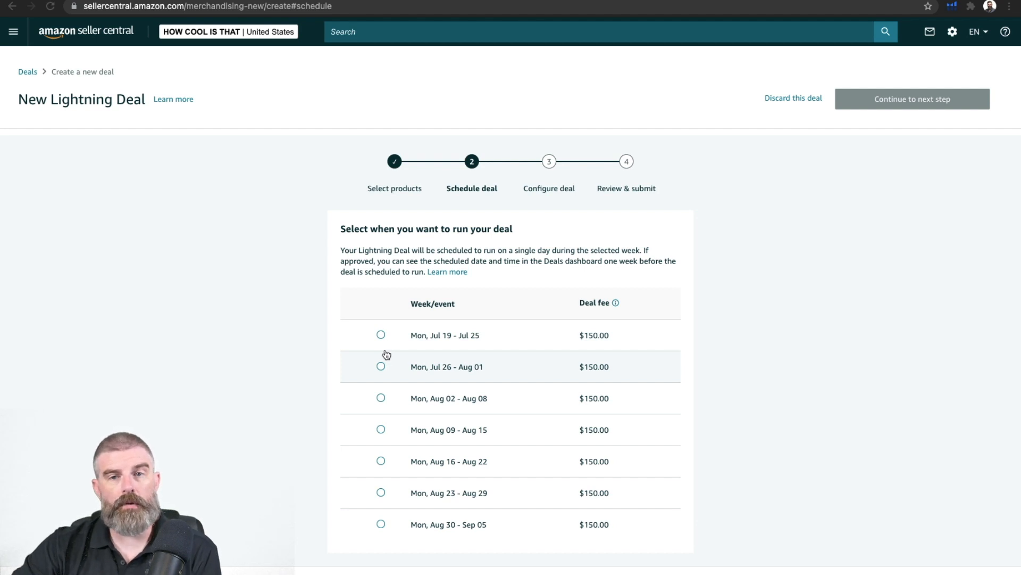
Schedule the deal for Jul 19 – Jul 25 and set committed quantity to 131.
{"action": "left_click", "coordinate": [913, 99]}
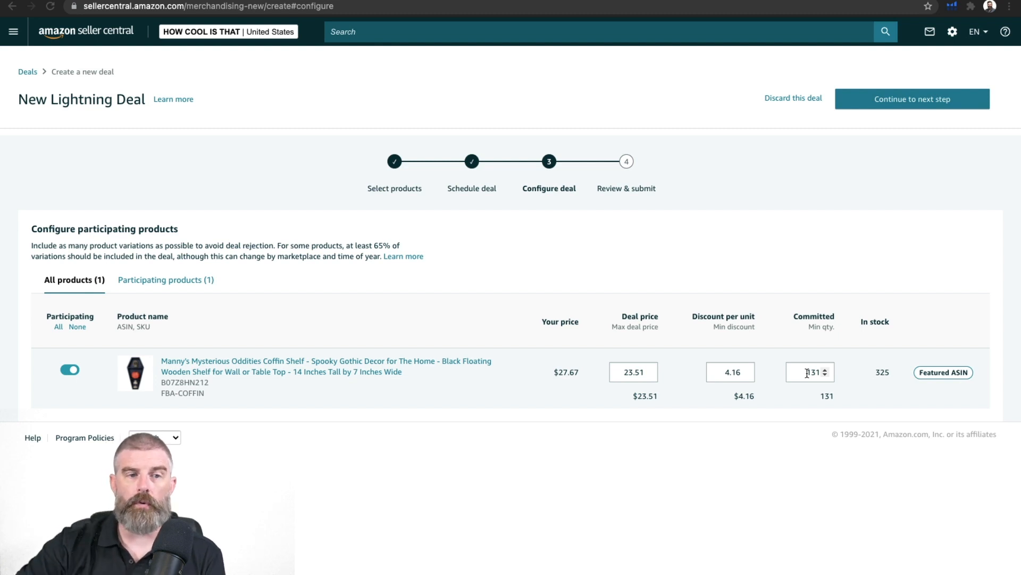
{"action": "type", "text": "32"}
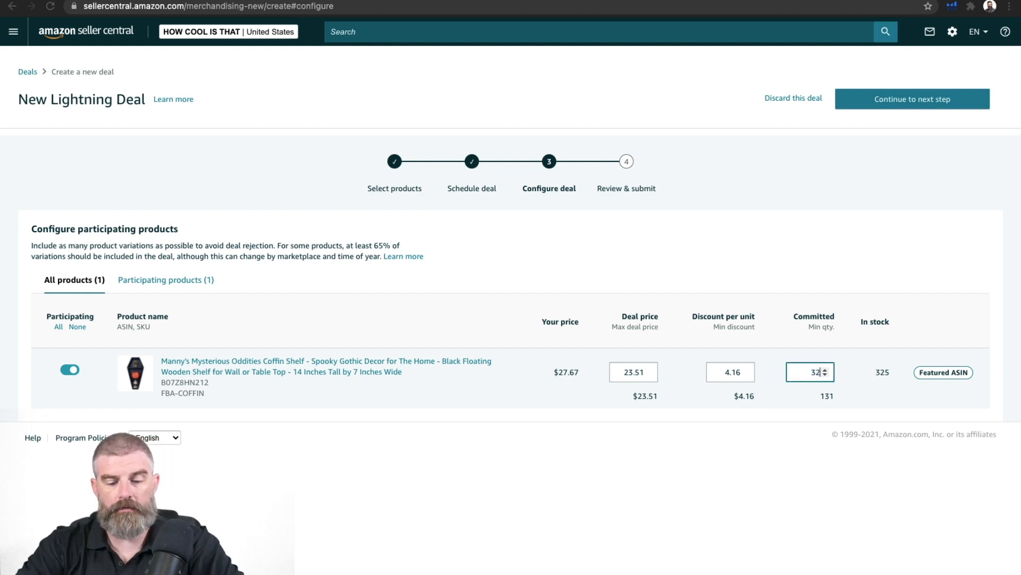
{"action": "type", "text": "325"}
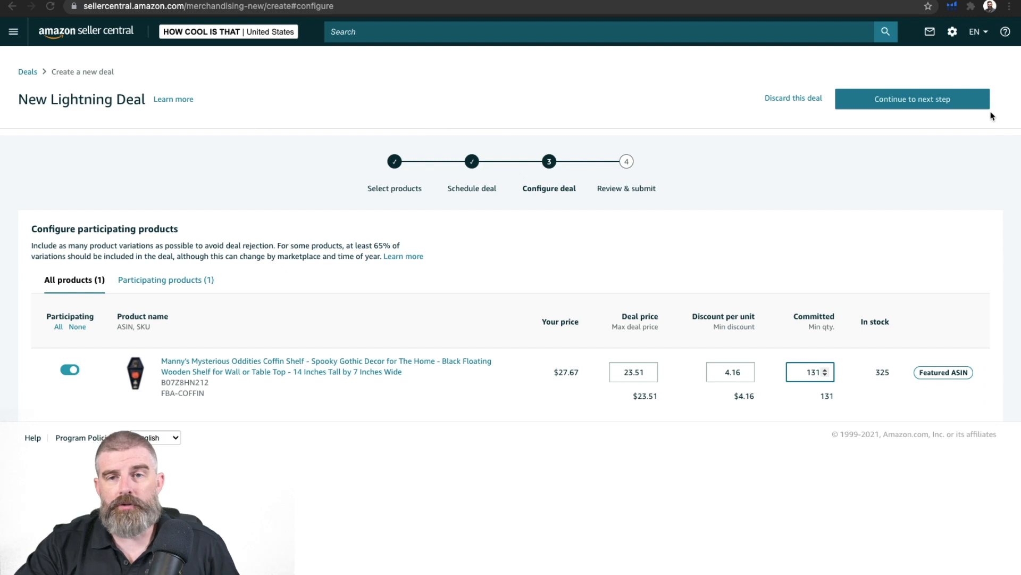
{"action": "mouse_move", "coordinate": [951, 104]}
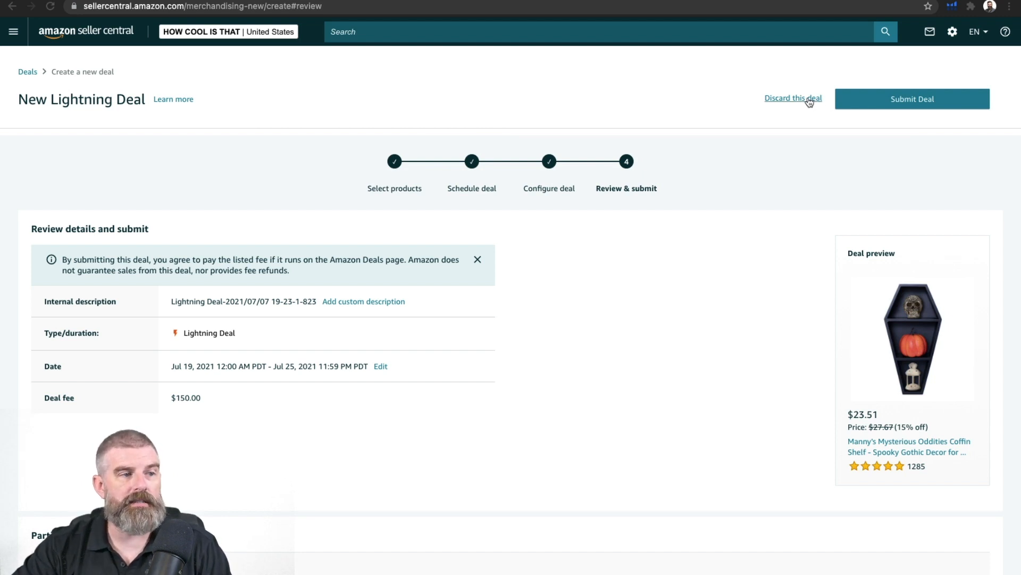
Discard the unsubmitted Lightning Deal from the Review & submit step.
{"action": "left_click", "coordinate": [793, 99]}
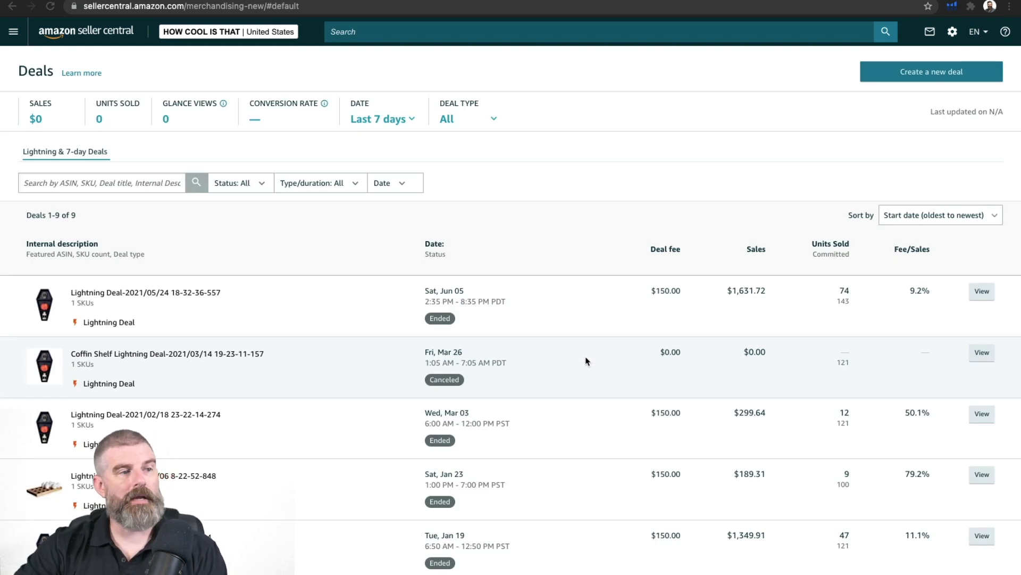
{"action": "left_click", "coordinate": [982, 291]}
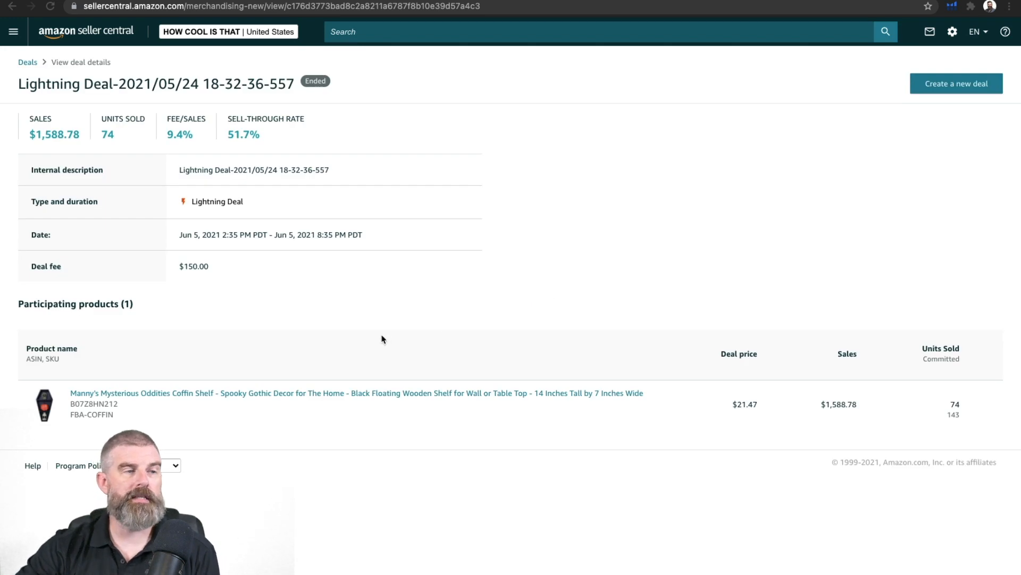
{"action": "mouse_move", "coordinate": [75, 158]}
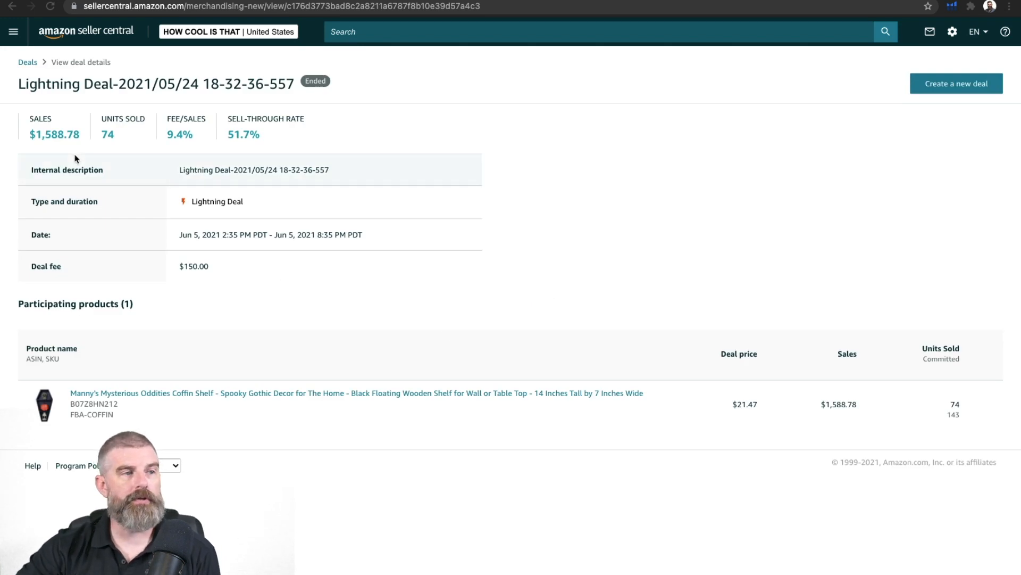
{"action": "mouse_move", "coordinate": [112, 154]}
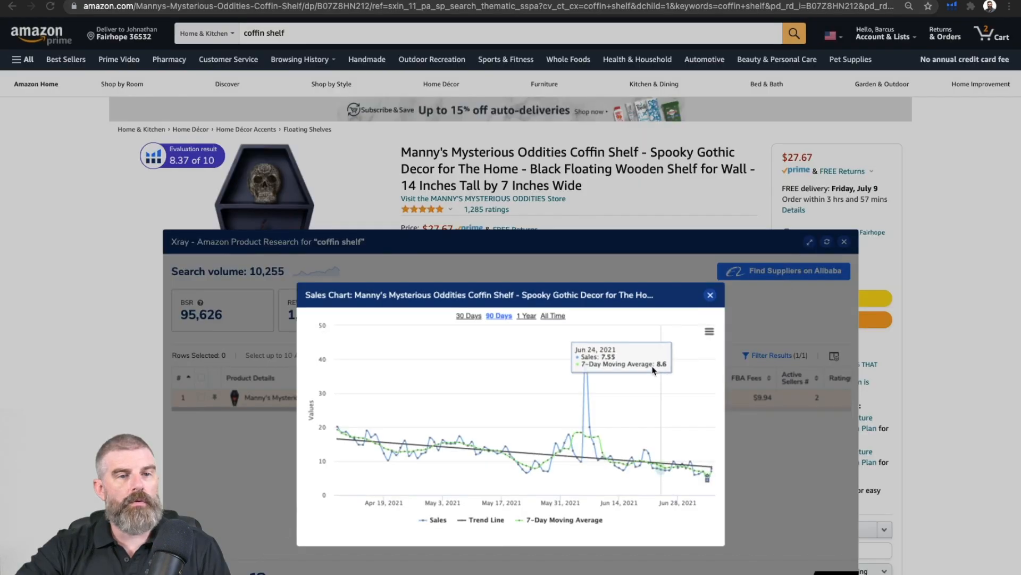
{"action": "mouse_move", "coordinate": [640, 372]}
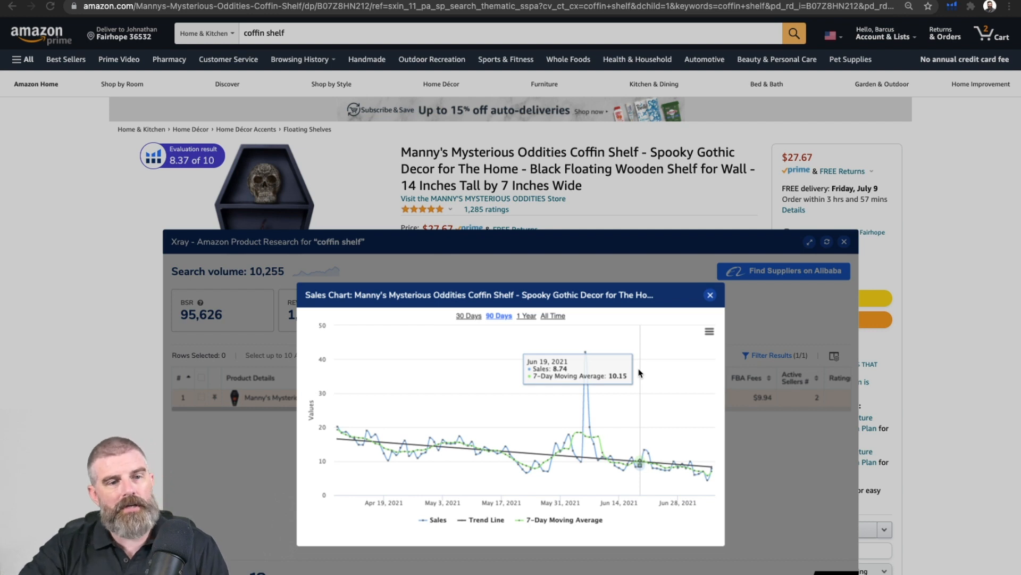
{"action": "mouse_move", "coordinate": [359, 376]}
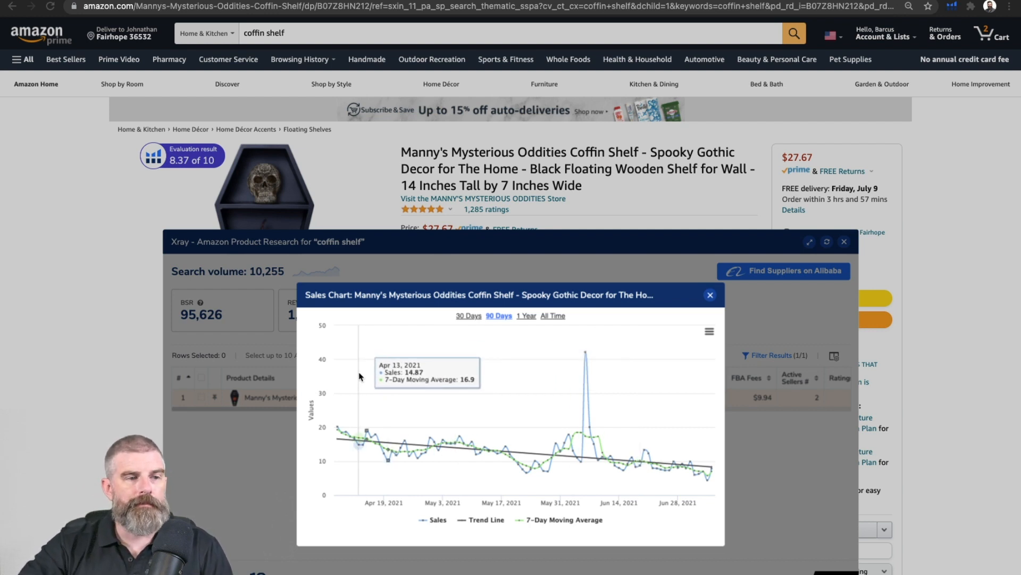
{"action": "mouse_move", "coordinate": [348, 375]}
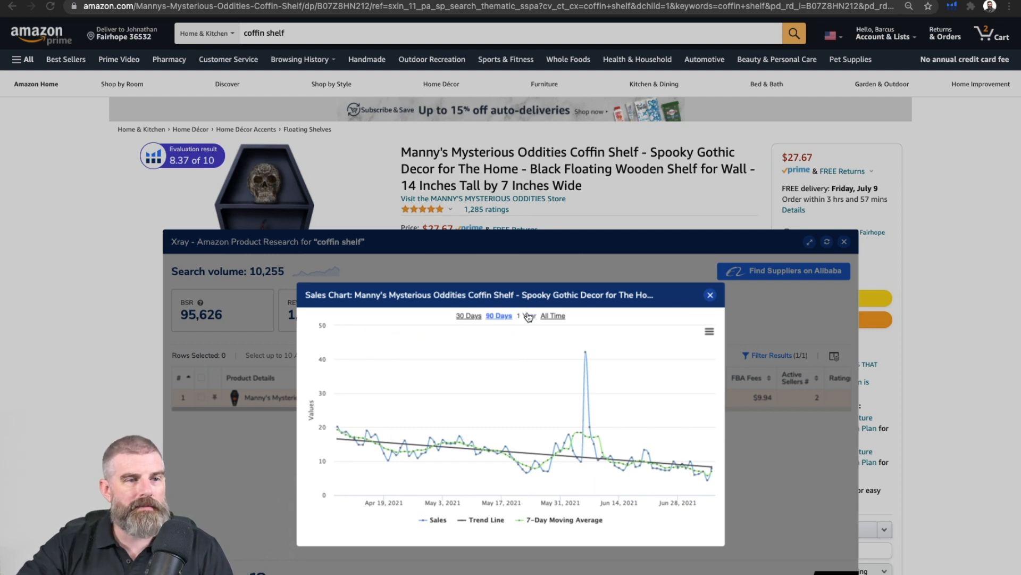
Switch the coffin shelf's Xray sales chart range to 1 Year.
{"action": "left_click", "coordinate": [525, 315]}
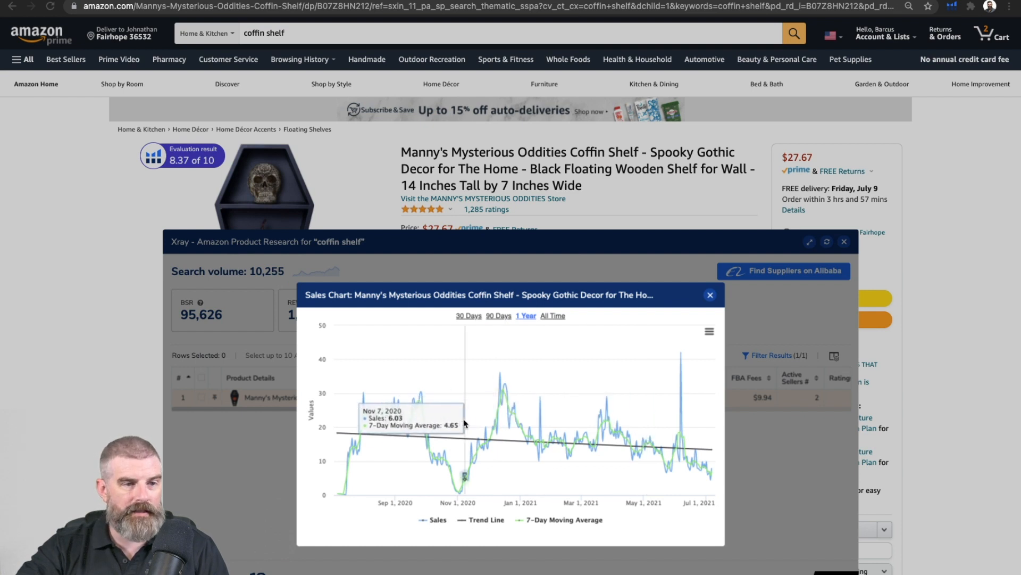
{"action": "mouse_move", "coordinate": [503, 386]}
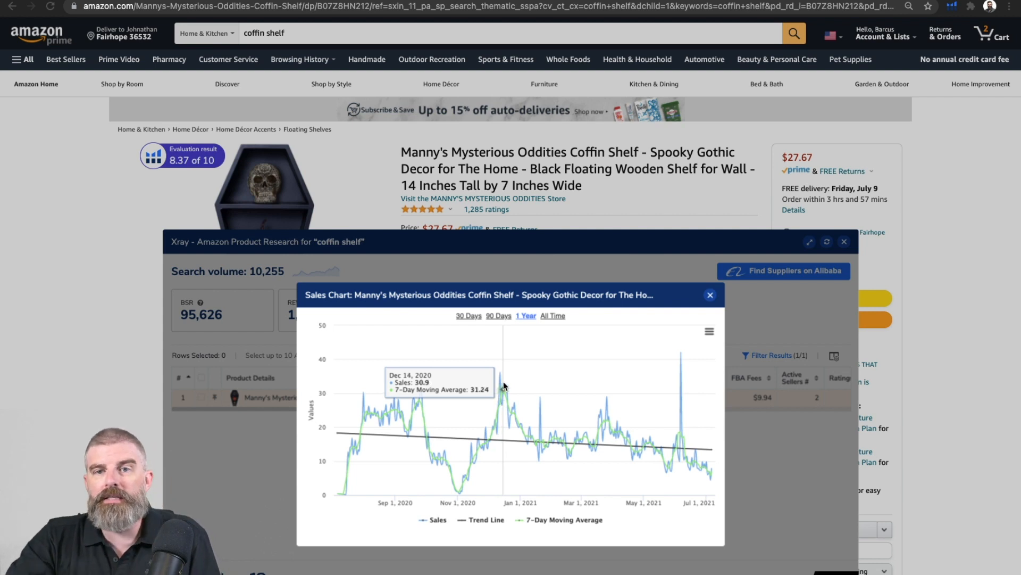
{"action": "mouse_move", "coordinate": [536, 309]}
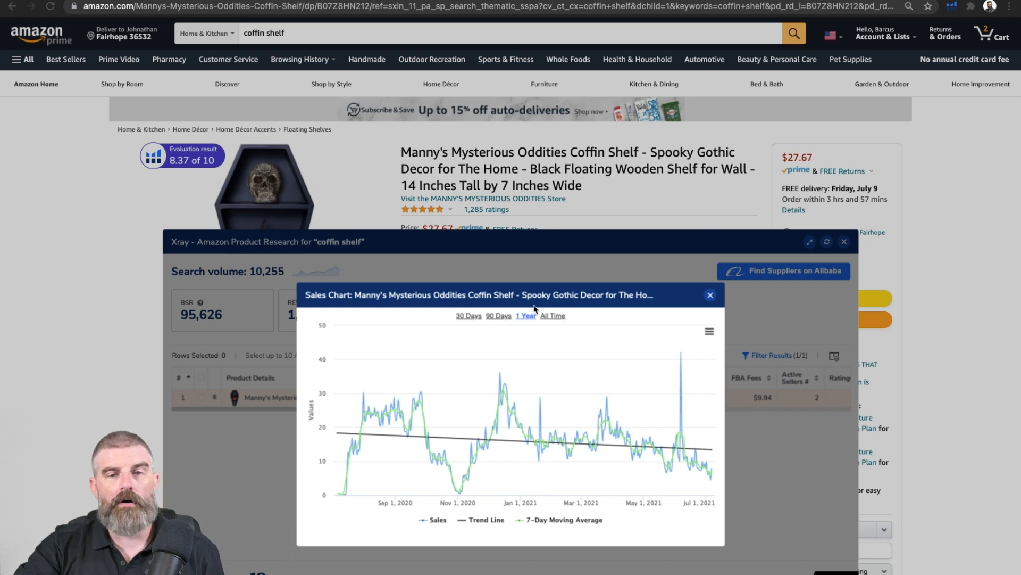
View the All Time sales chart, then set the range back to 90 Days.
{"action": "left_click", "coordinate": [552, 315]}
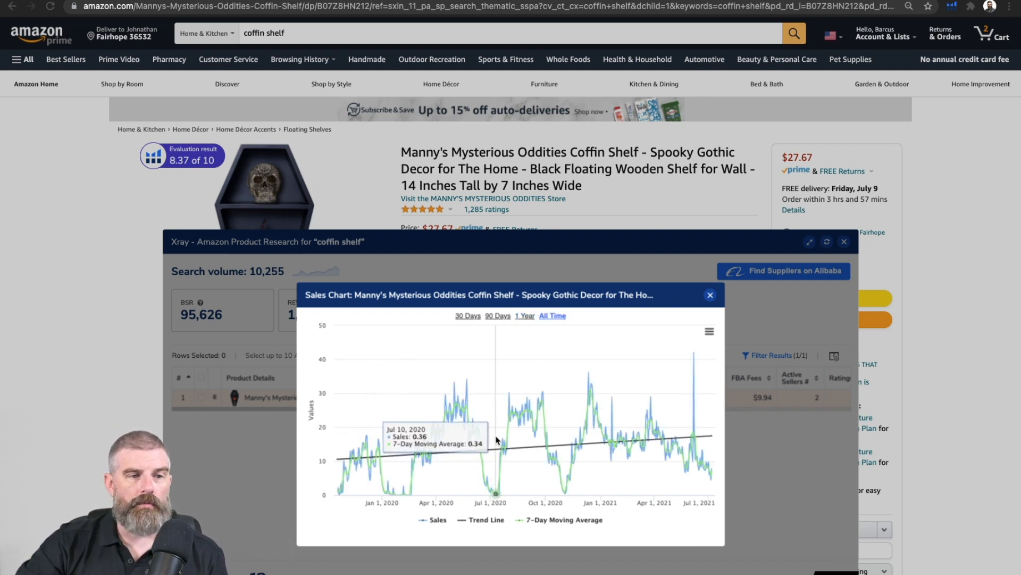
{"action": "mouse_move", "coordinate": [404, 460]}
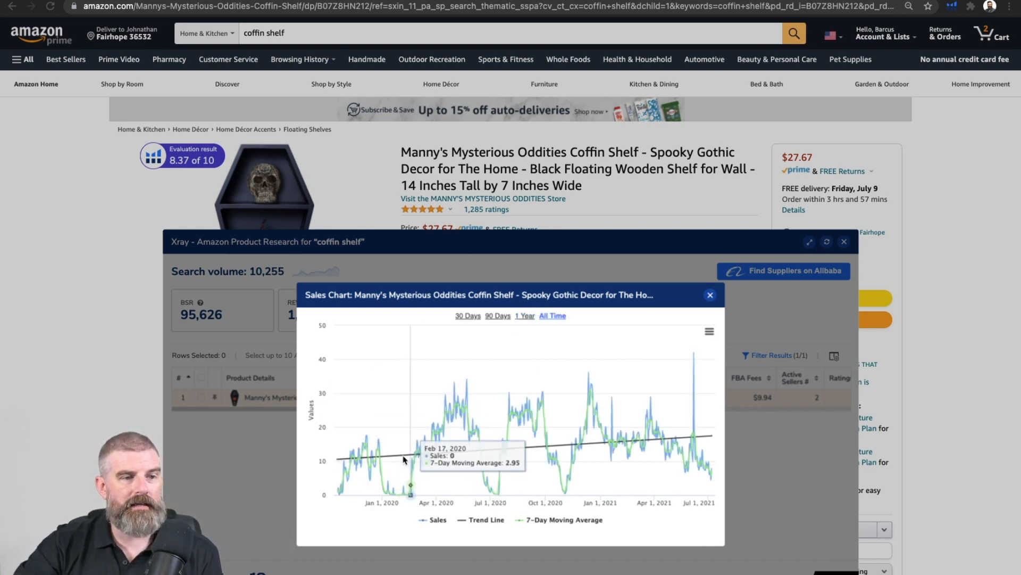
{"action": "mouse_move", "coordinate": [339, 475]}
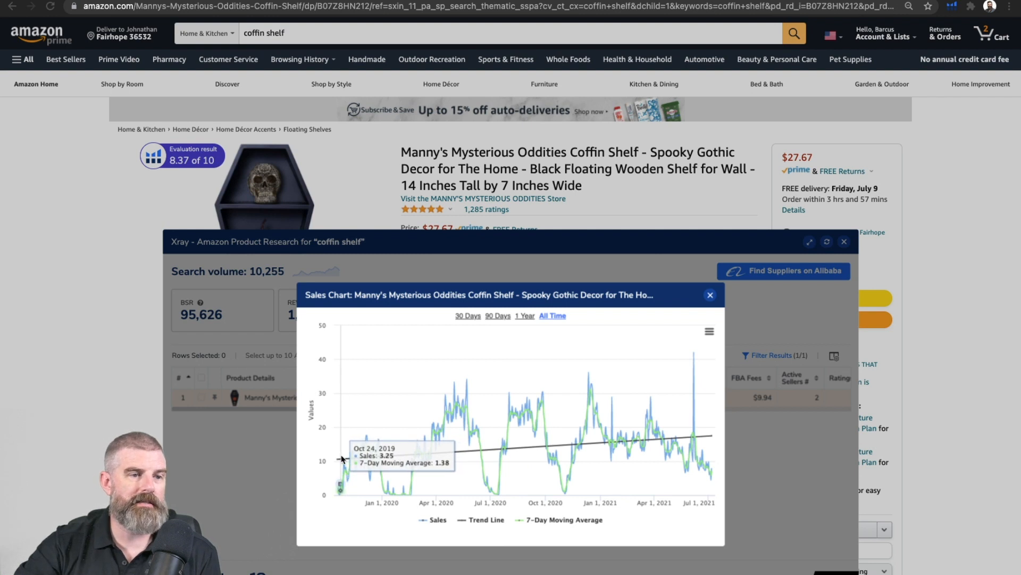
{"action": "mouse_move", "coordinate": [428, 454]}
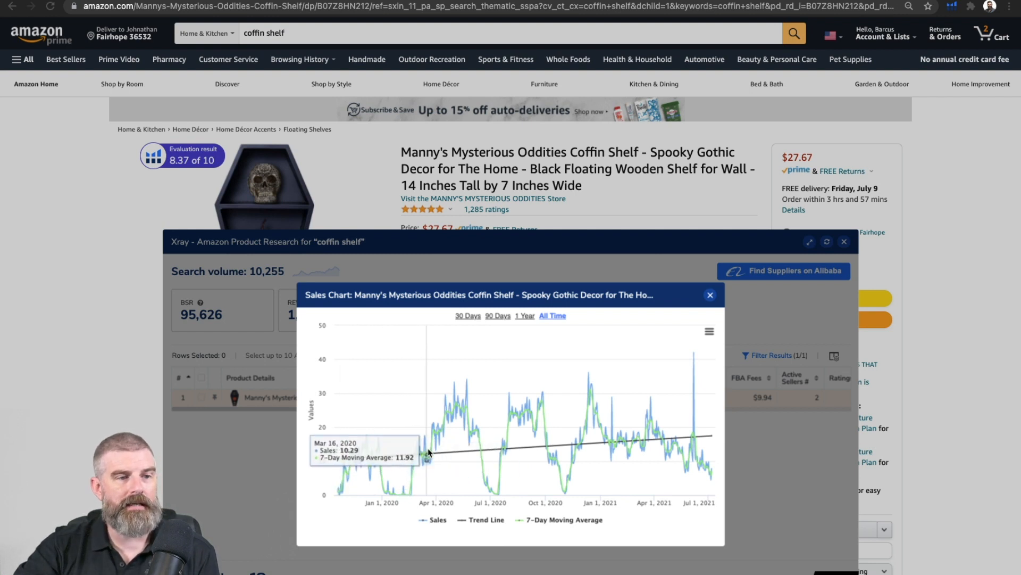
{"action": "mouse_move", "coordinate": [460, 440]}
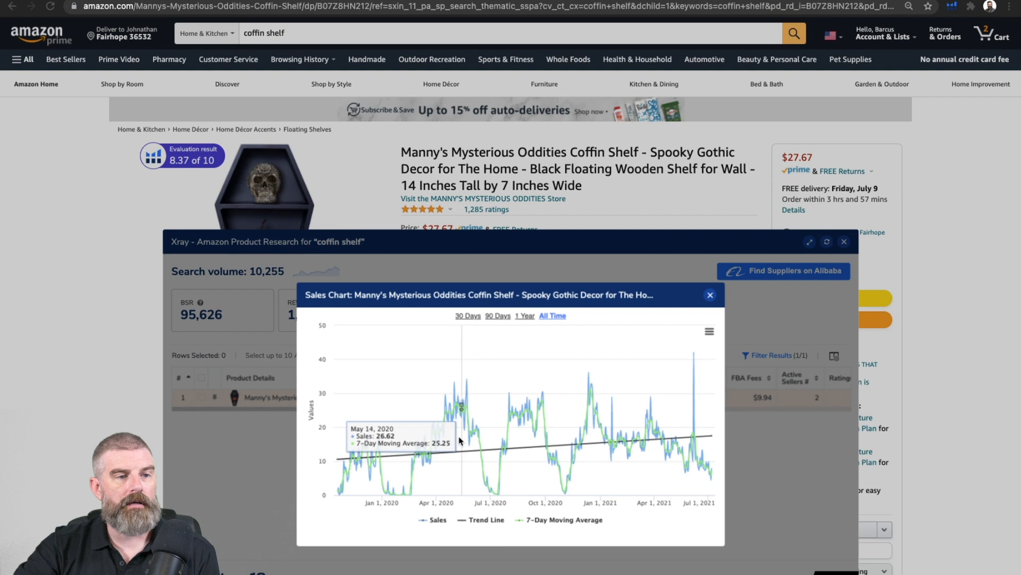
{"action": "mouse_move", "coordinate": [395, 476]}
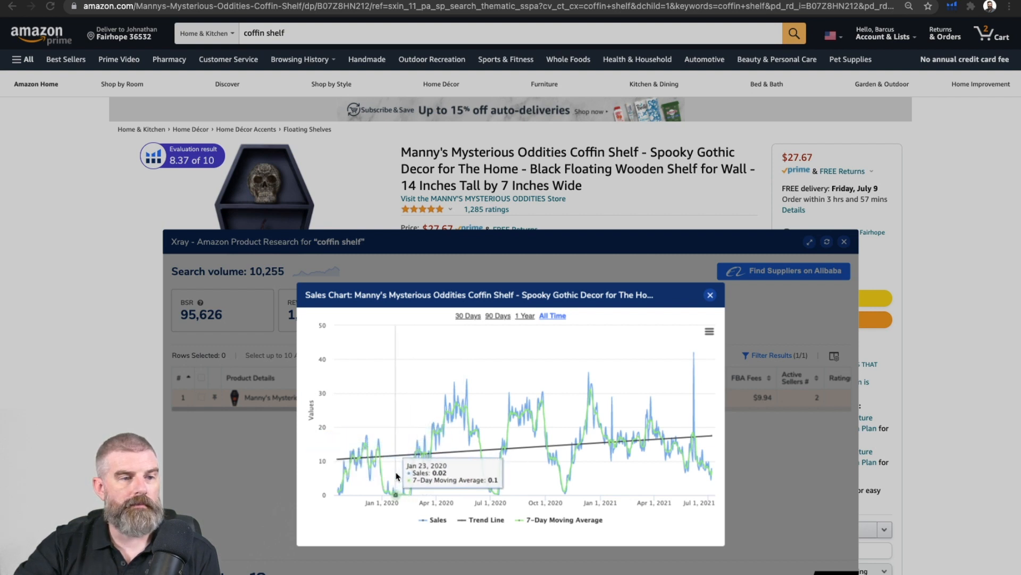
{"action": "mouse_move", "coordinate": [629, 445]}
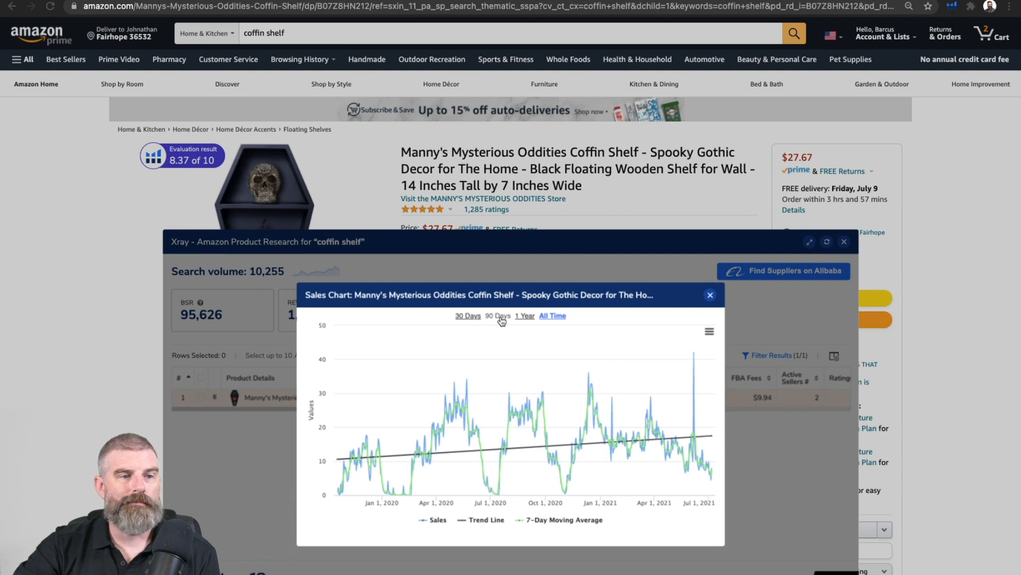
{"action": "left_click", "coordinate": [499, 316]}
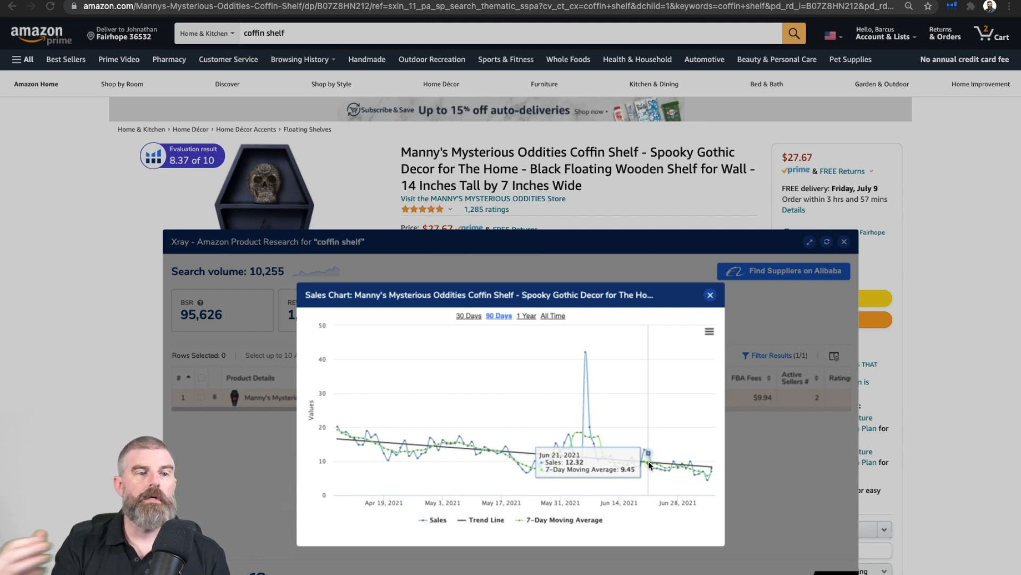
{"action": "mouse_move", "coordinate": [339, 440]}
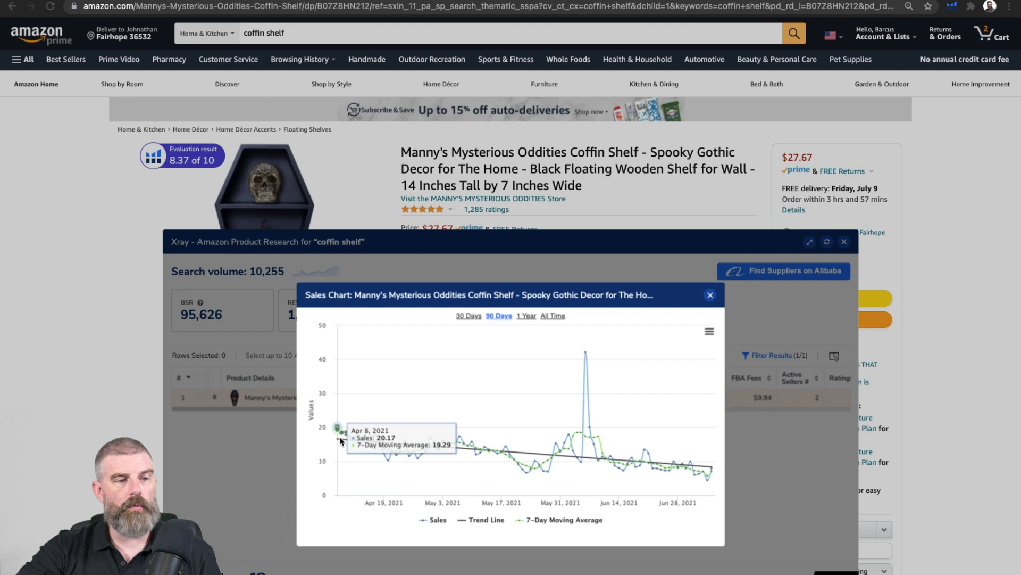
{"action": "mouse_move", "coordinate": [545, 464]}
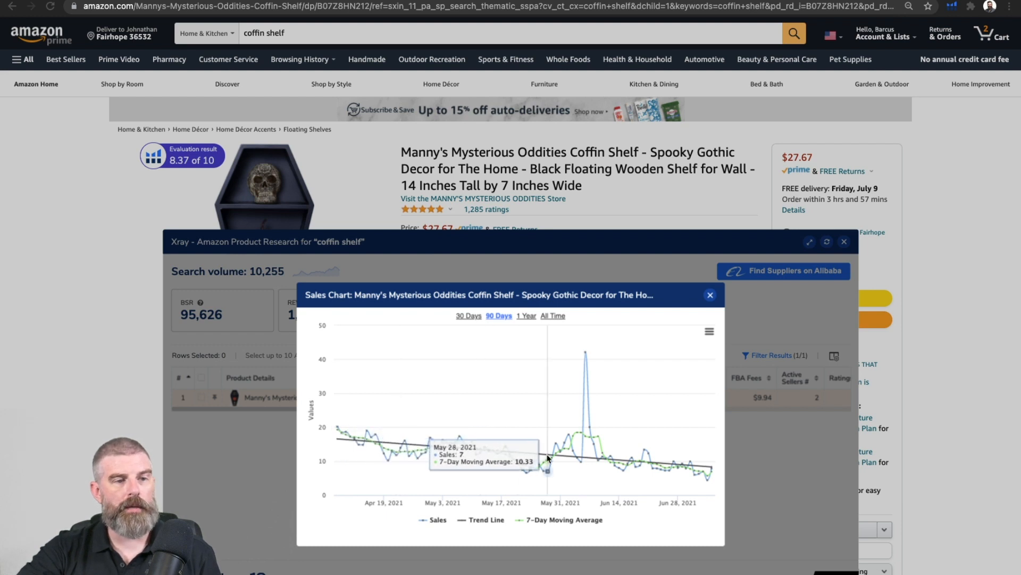
{"action": "mouse_move", "coordinate": [515, 472]}
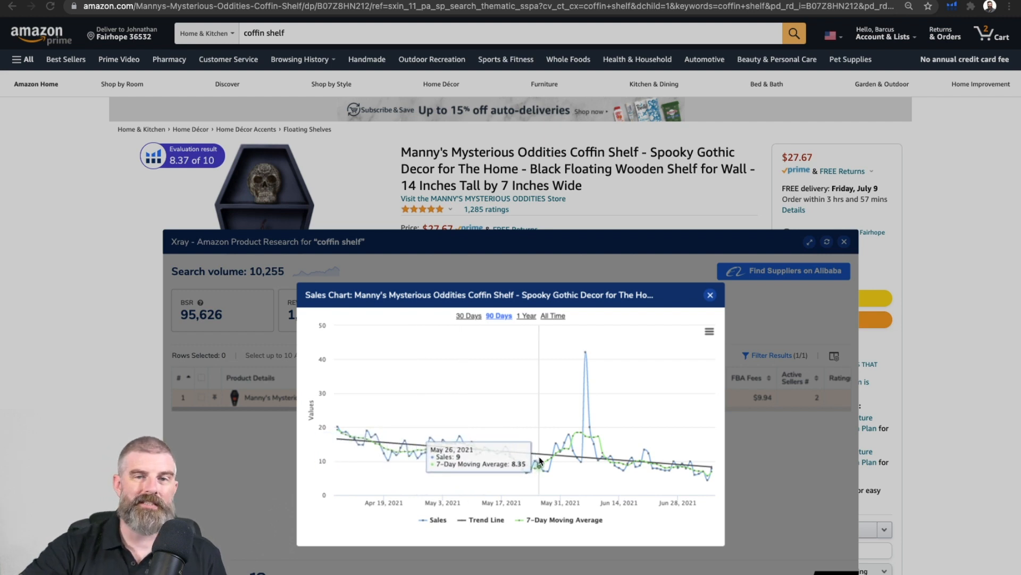
{"action": "mouse_move", "coordinate": [606, 453]}
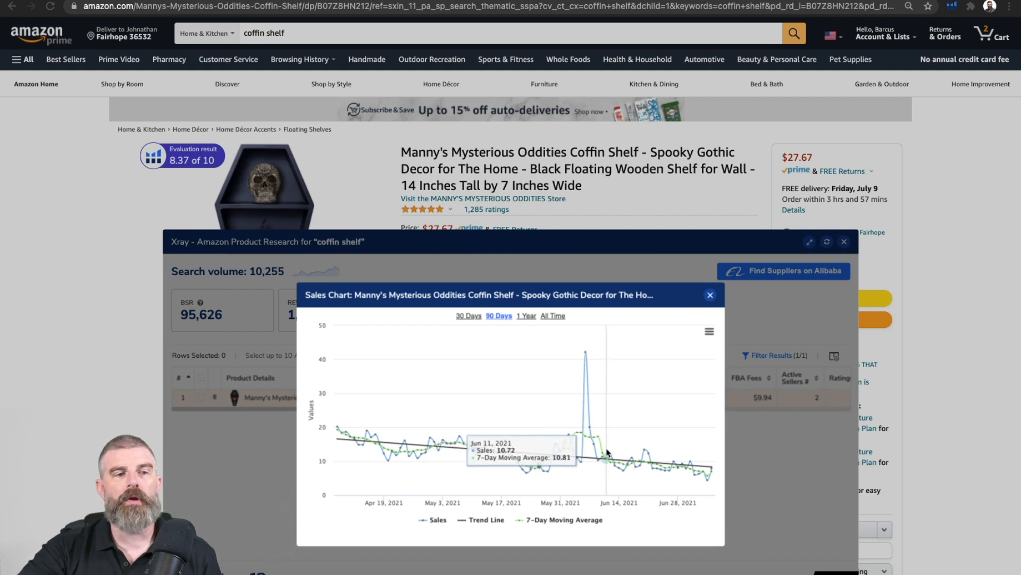
{"action": "mouse_move", "coordinate": [586, 452]}
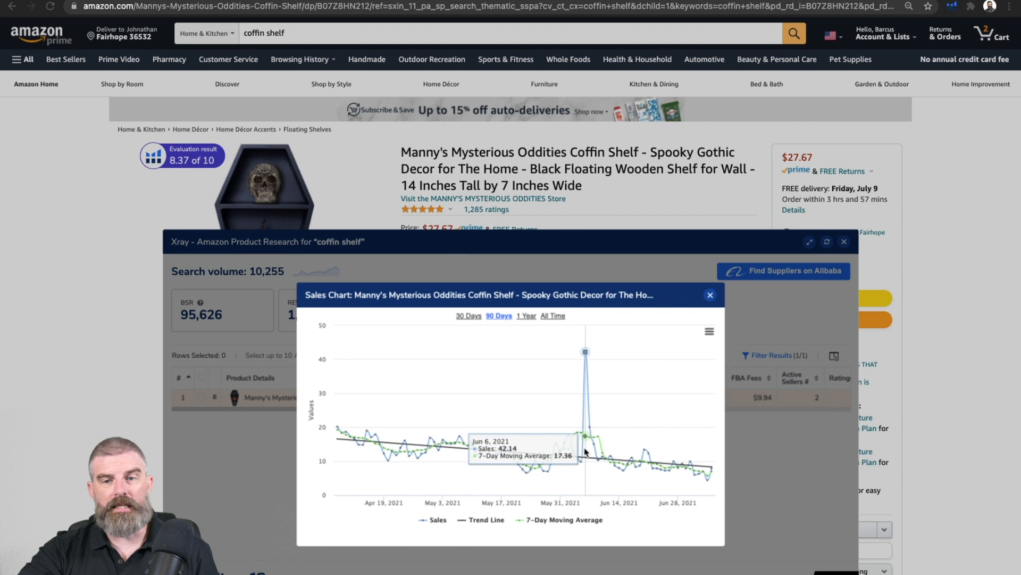
{"action": "mouse_move", "coordinate": [612, 457]}
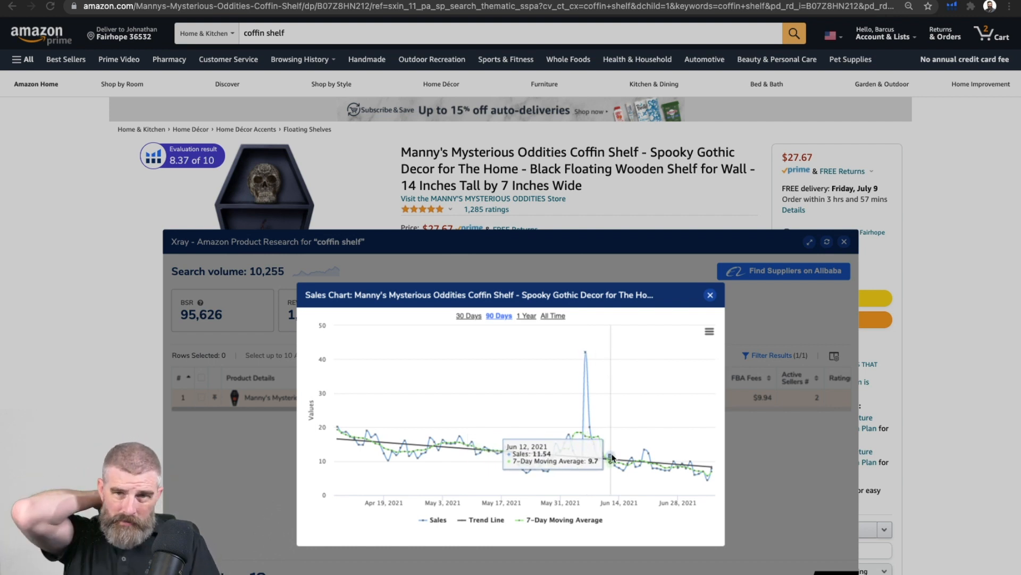